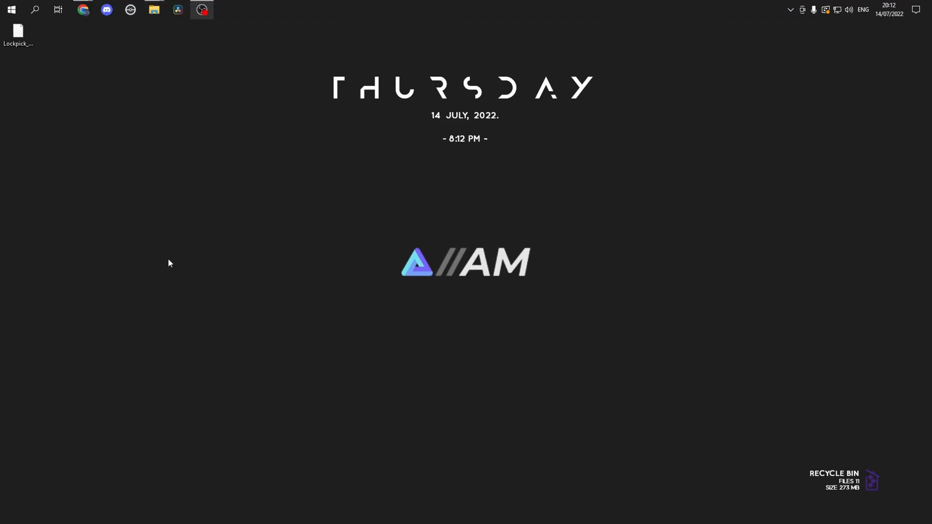
mouse_move(171, 264)
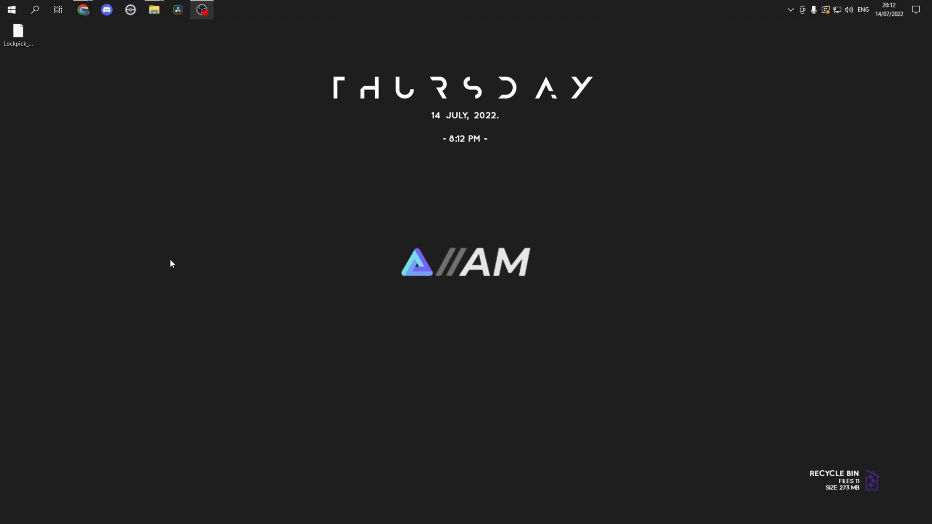
mouse_move(237, 243)
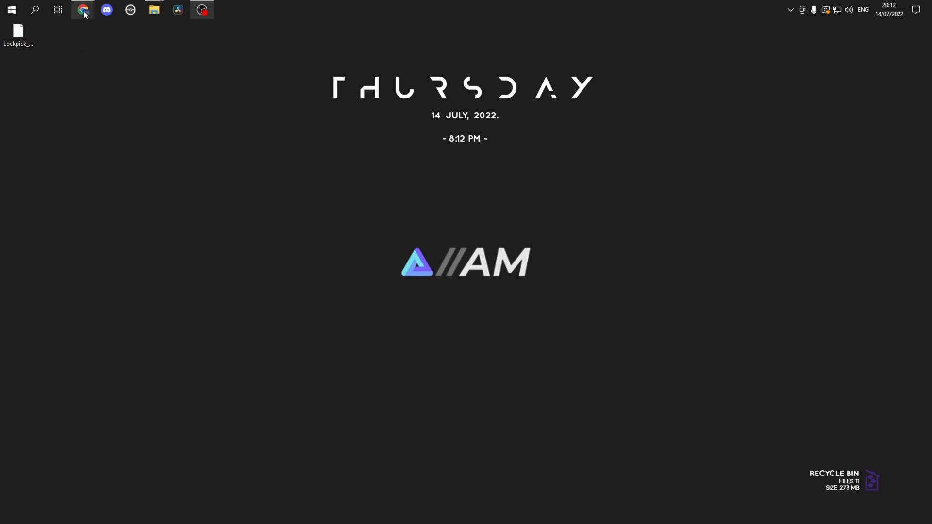
Download the Lockpick_RCM.bin payload from the 1.9.8 release on the releases page
left_click(83, 10)
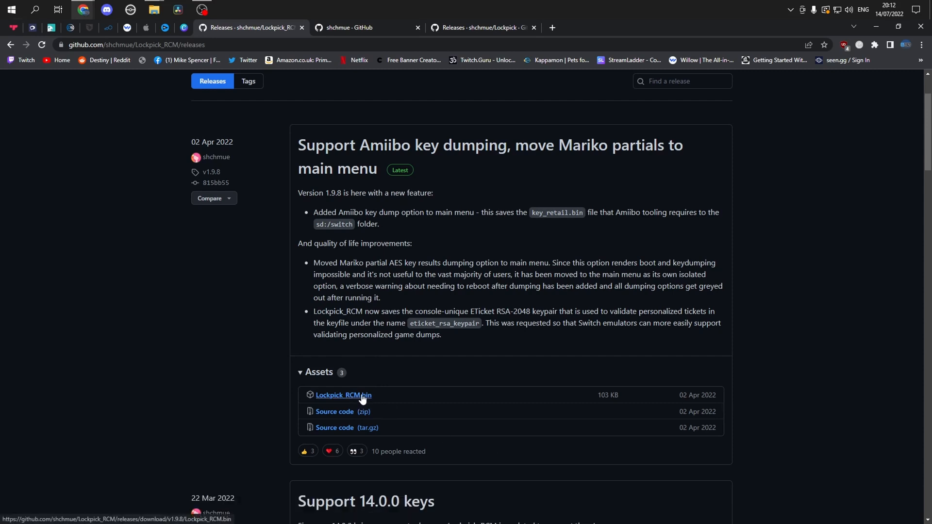
left_click(344, 396)
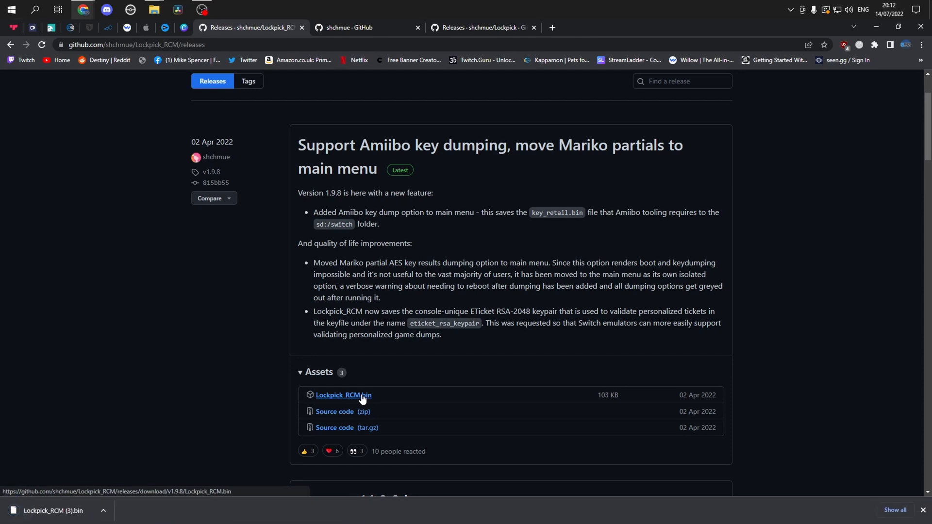
mouse_move(328, 31)
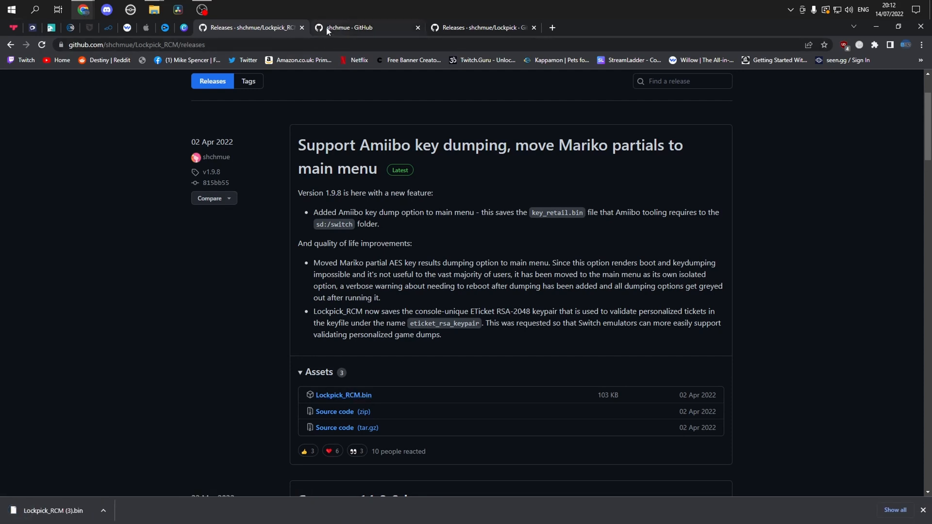
Show the shchmue profile page with the pinned Lockpick_RCM and Lockpick repositories
left_click(344, 28)
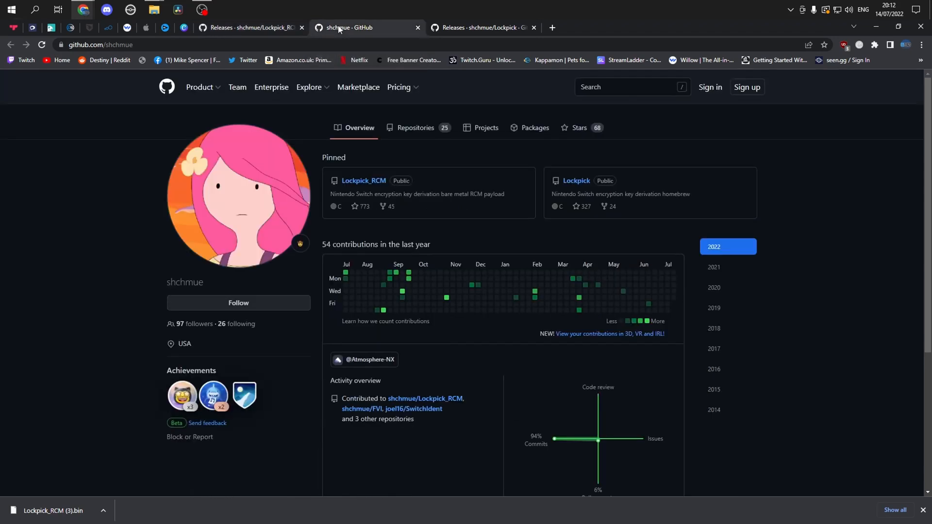
mouse_move(233, 240)
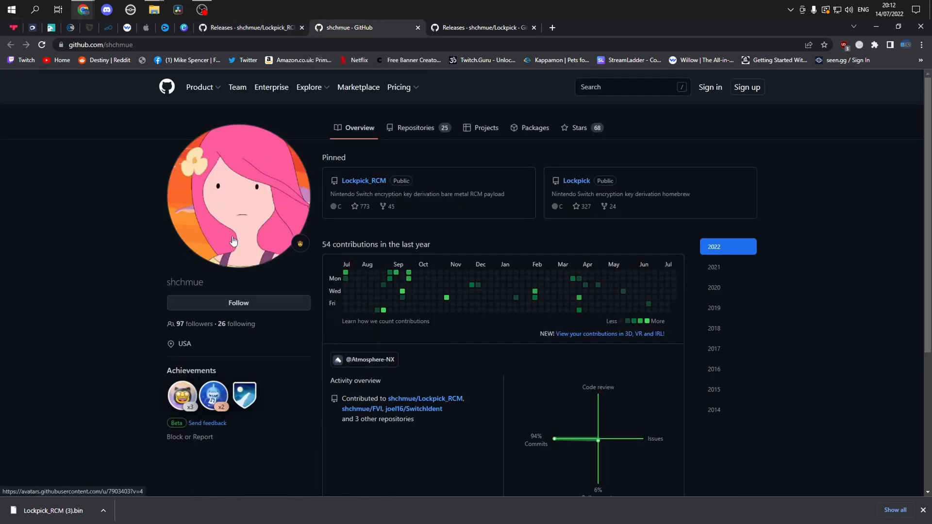
mouse_move(261, 272)
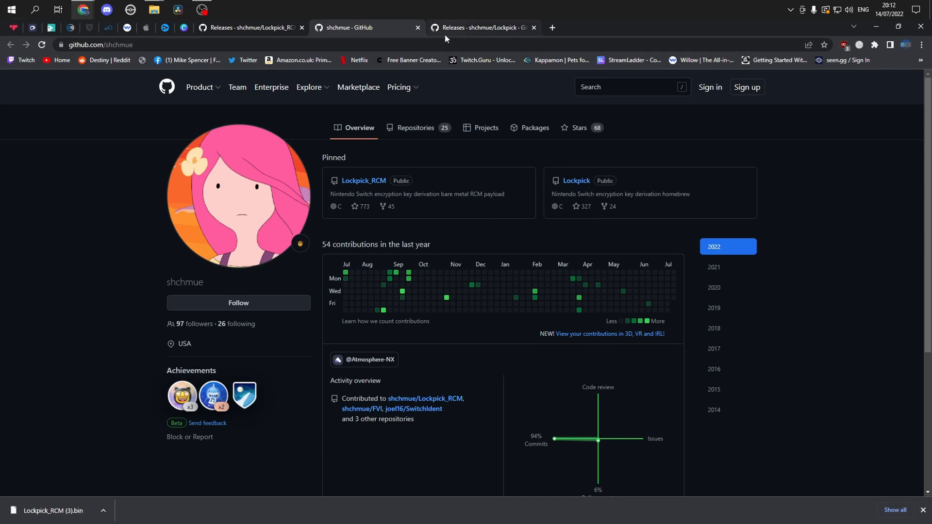
mouse_move(440, 34)
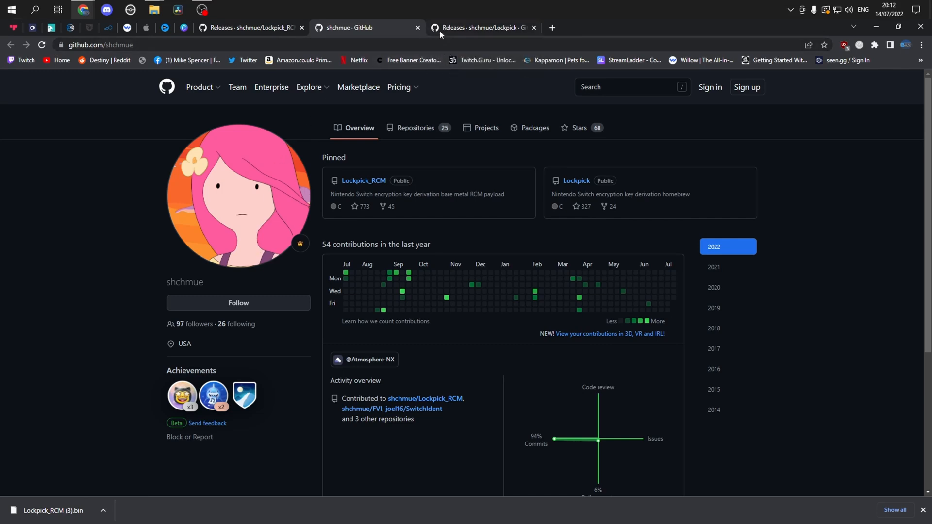
Download Lockpick.nro from the Version 1.2.6 release assets and minimise the browser
left_click(482, 27)
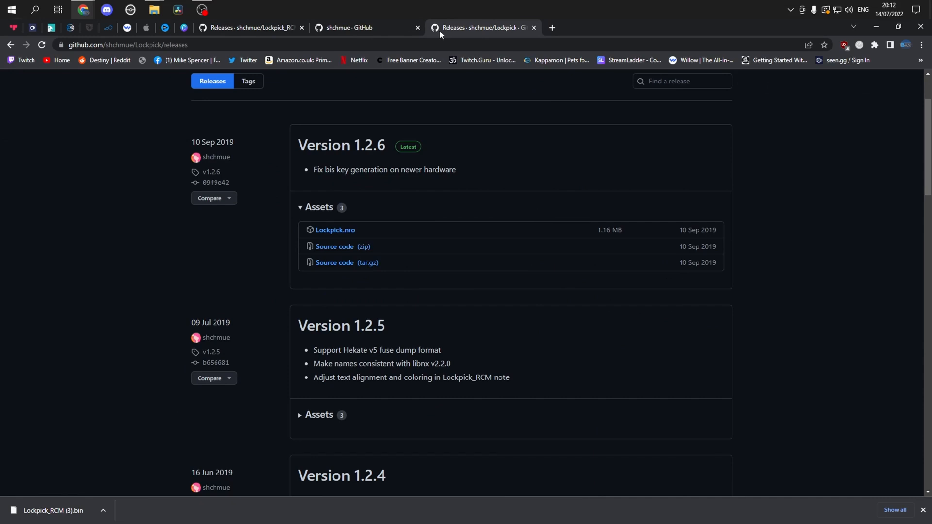
mouse_move(357, 219)
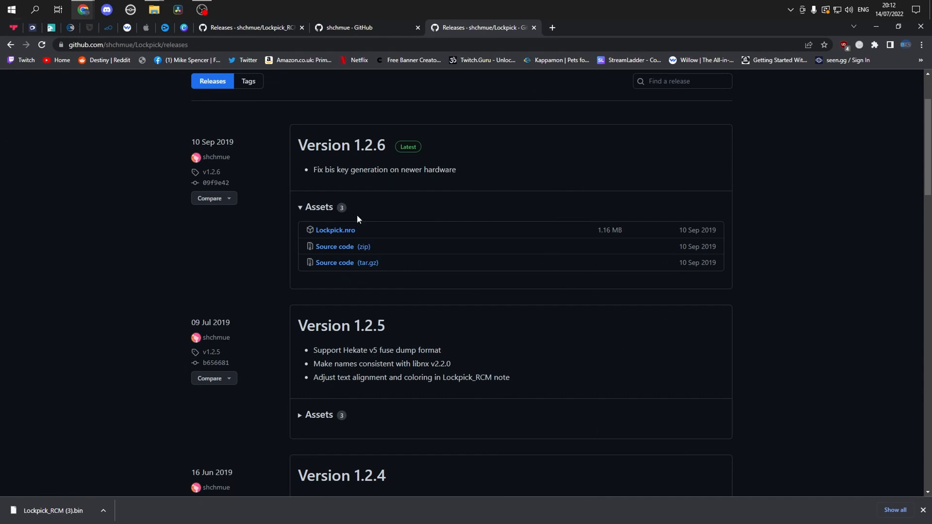
mouse_move(350, 233)
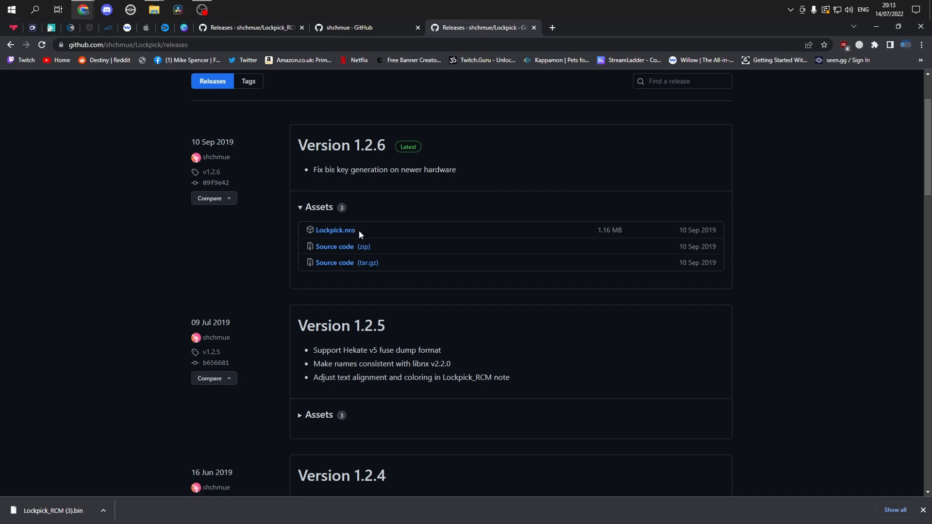
mouse_move(350, 233)
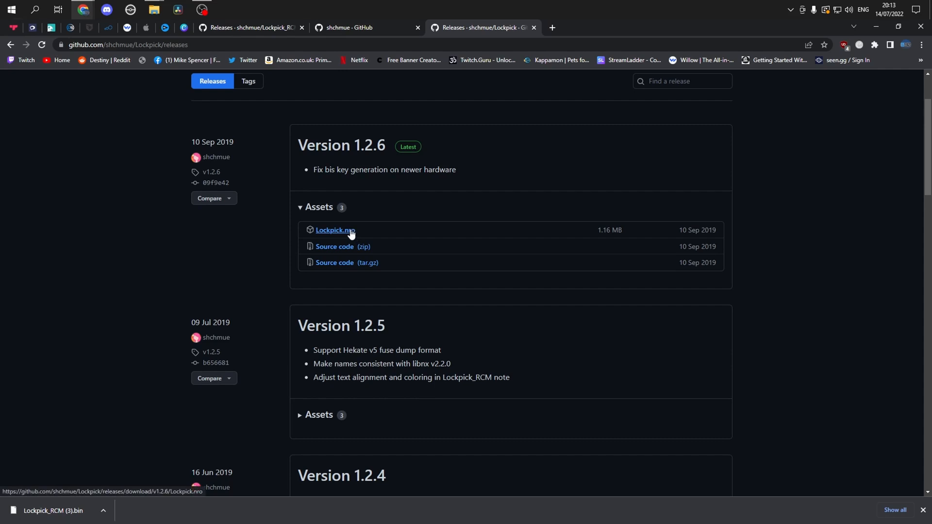
left_click(336, 230)
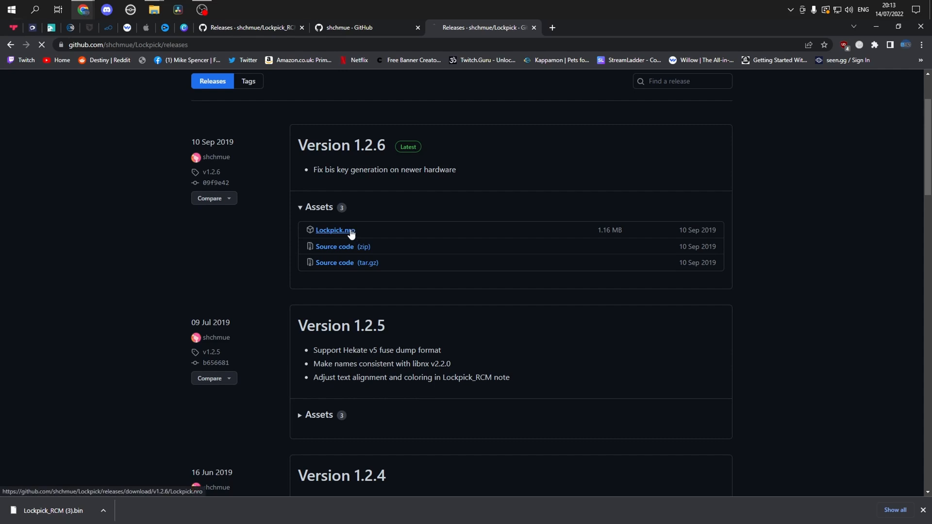
left_click(336, 230)
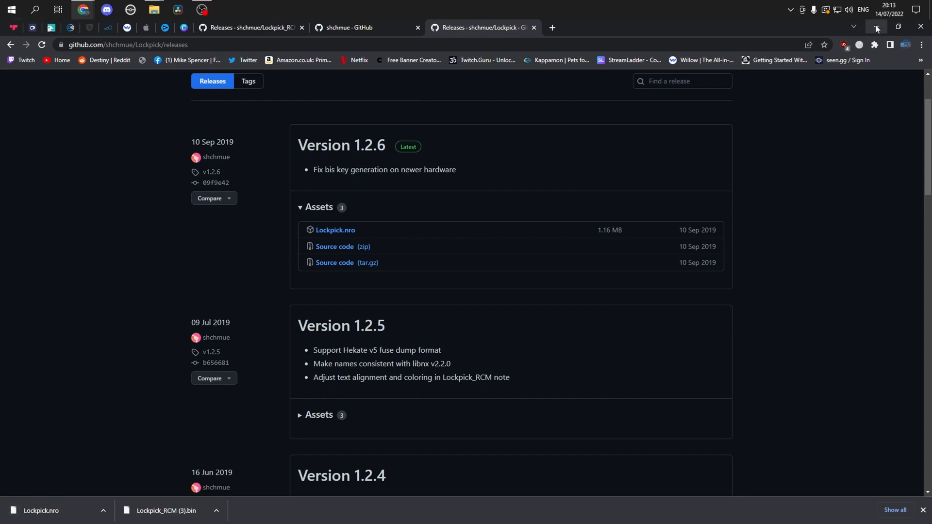
mouse_move(877, 27)
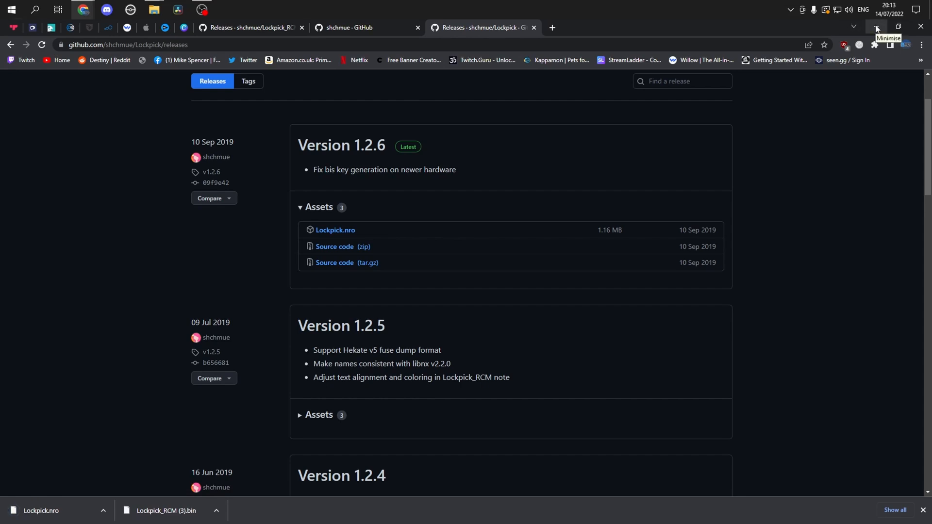
left_click(896, 27)
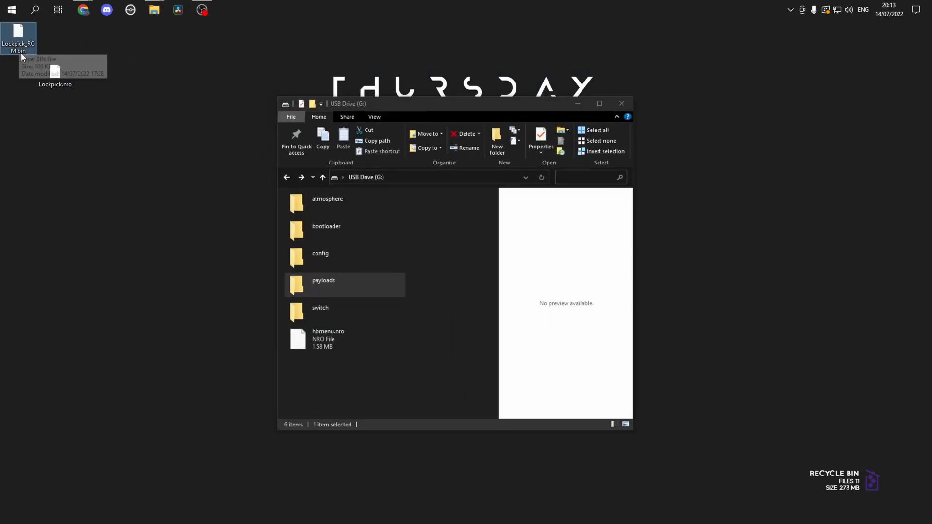
Copy Lockpick_RCM.bin into the USB drive's payloads folder, replacing the existing file
left_click_drag(19, 37, 314, 285)
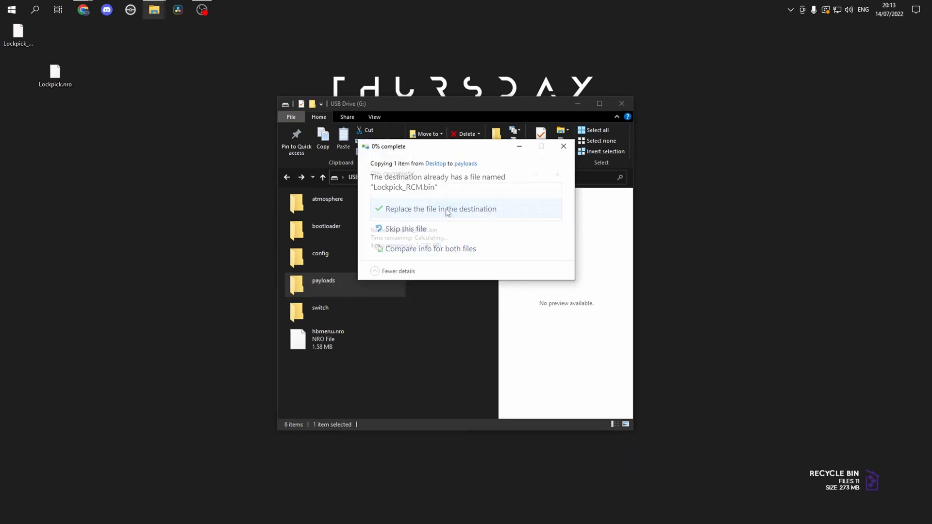
left_click(441, 208)
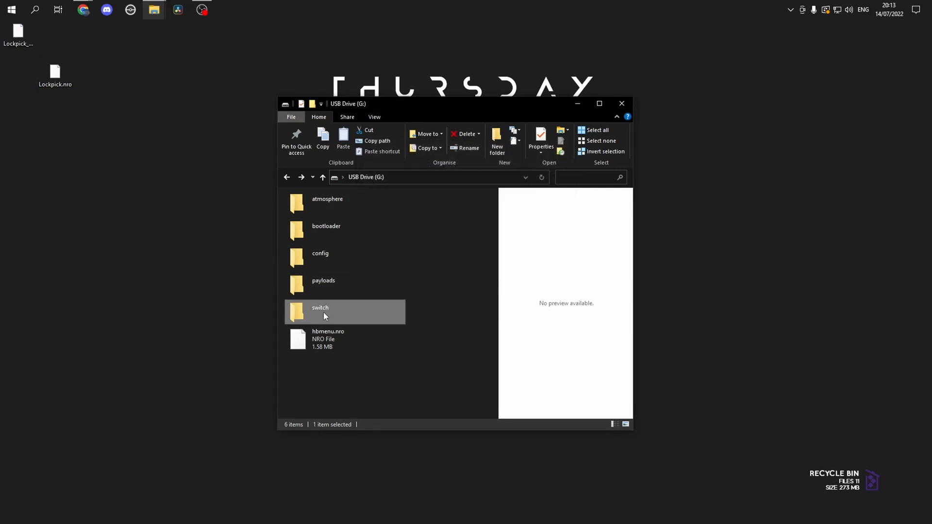
Copy Lockpick.nro into the USB drive's switch folder with the other homebrew apps
double_click(320, 312)
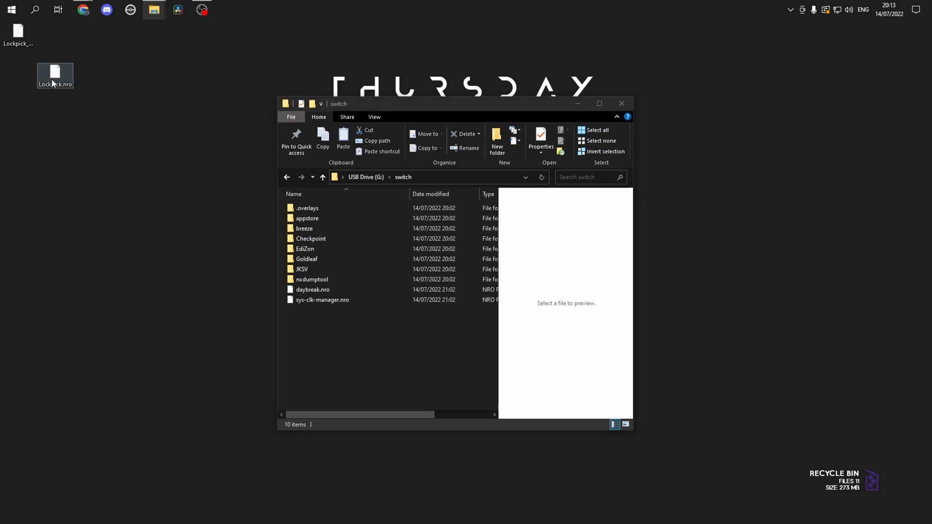
left_click_drag(54, 76, 75, 123)
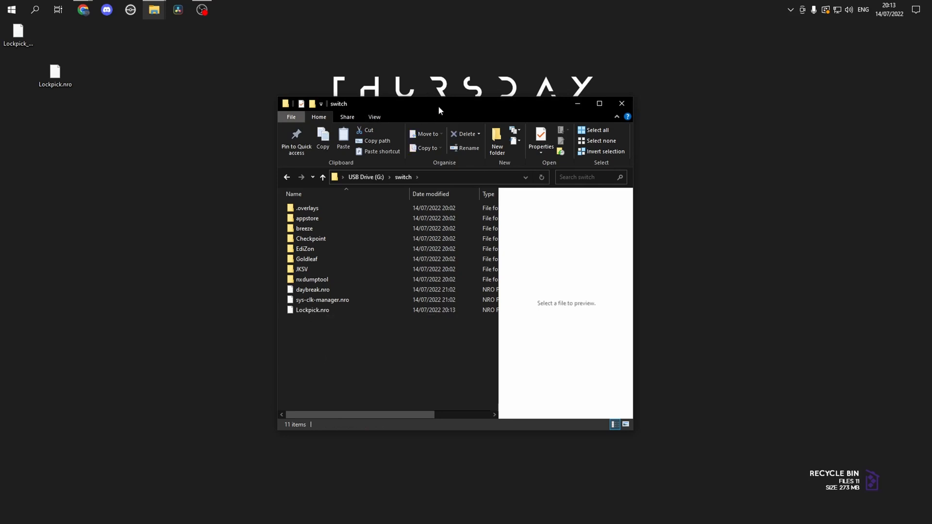
mouse_move(449, 120)
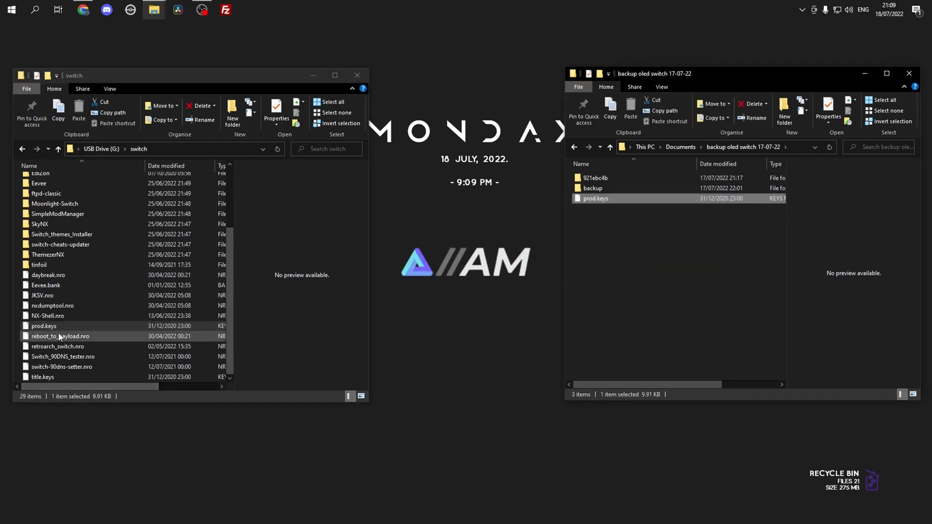
Copy title.keys into the 'backup oled switch 17-07-22' folder beside prod.keys
left_click(43, 376)
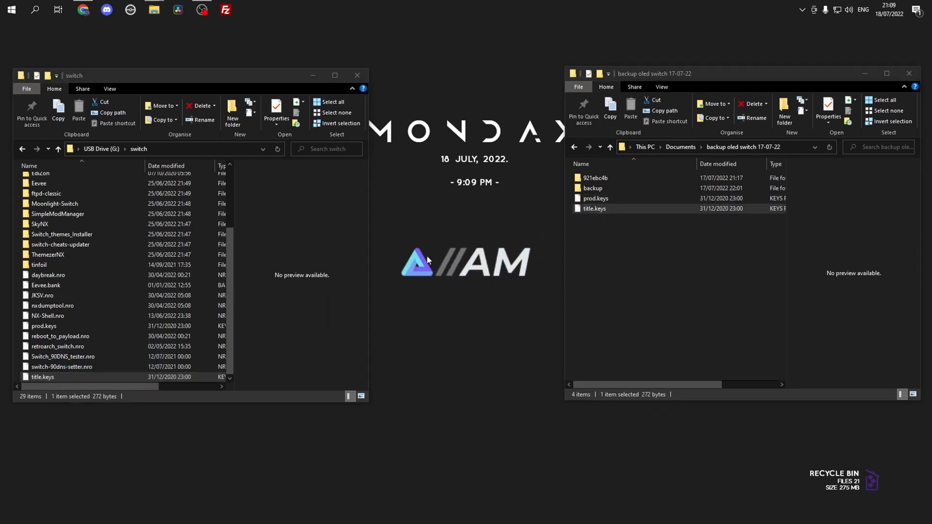
mouse_move(860, 87)
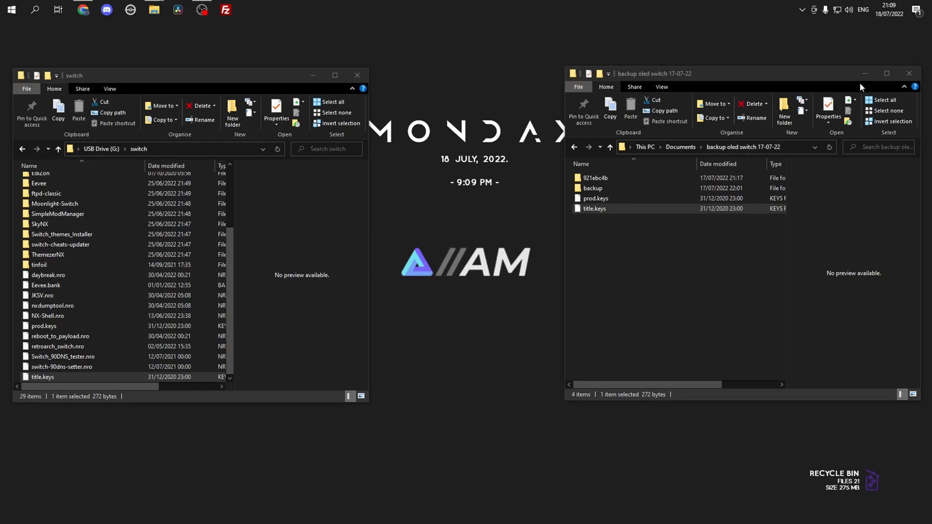